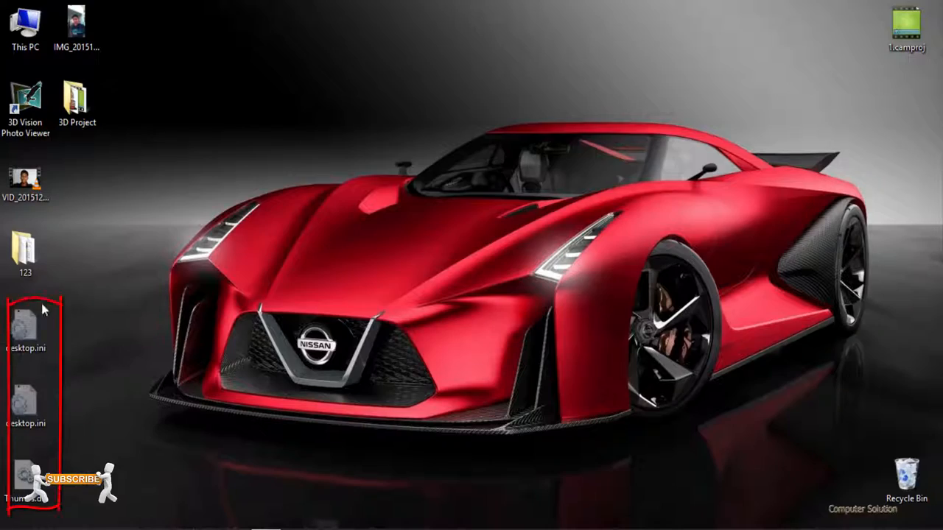
mouse_move(18, 293)
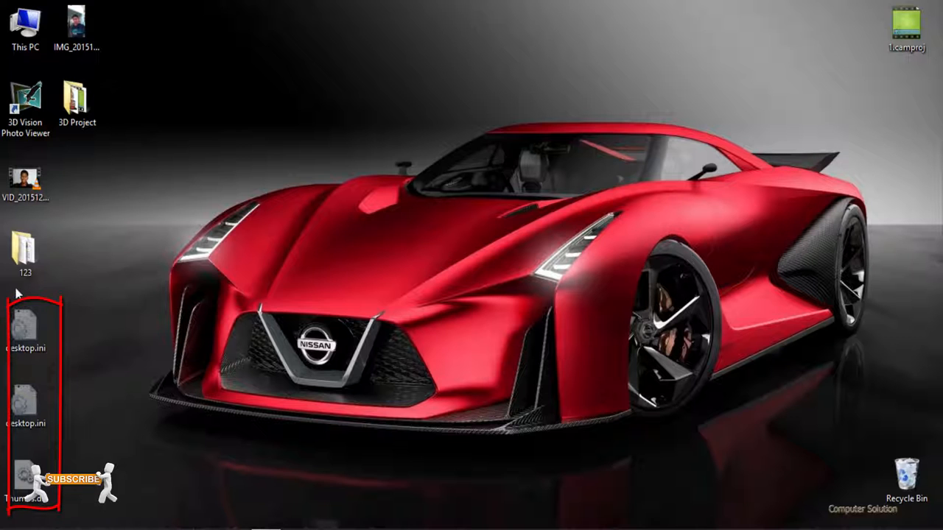
Open This PC and browse the Documents and Downloads folders
click(26, 29)
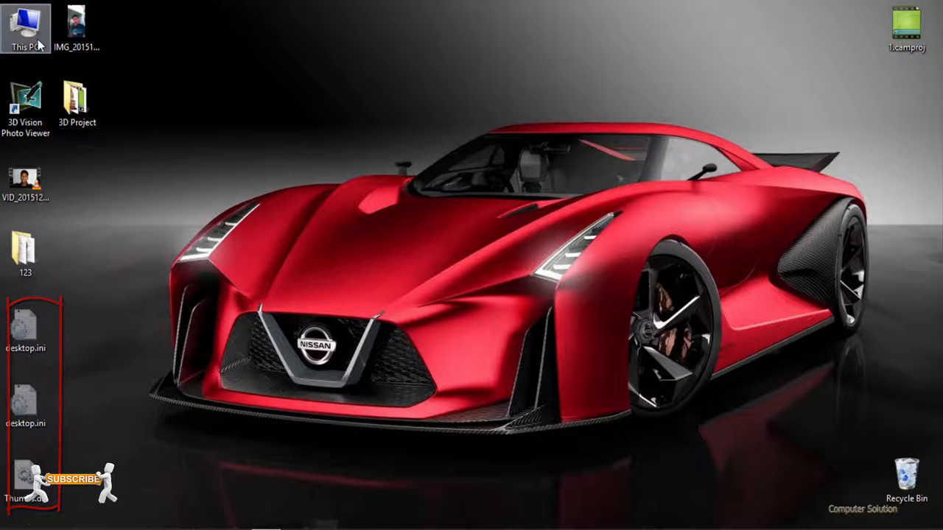
double_click(26, 24)
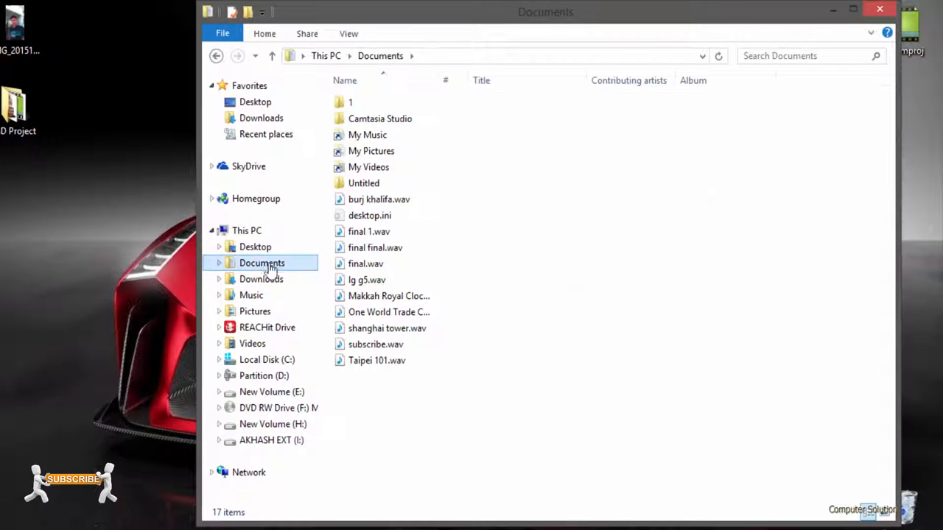
click(364, 183)
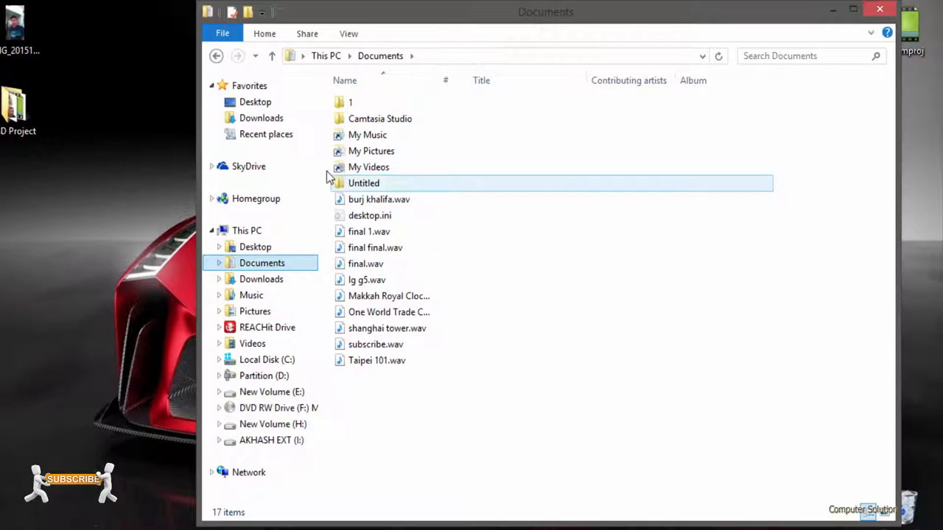
click(260, 278)
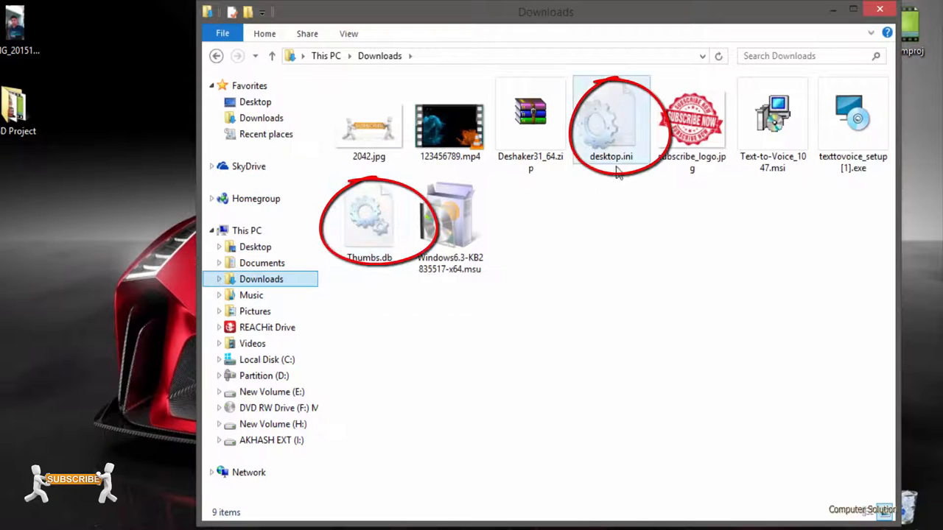
Show the Music folder as extra large icons, then browse Pictures
click(252, 295)
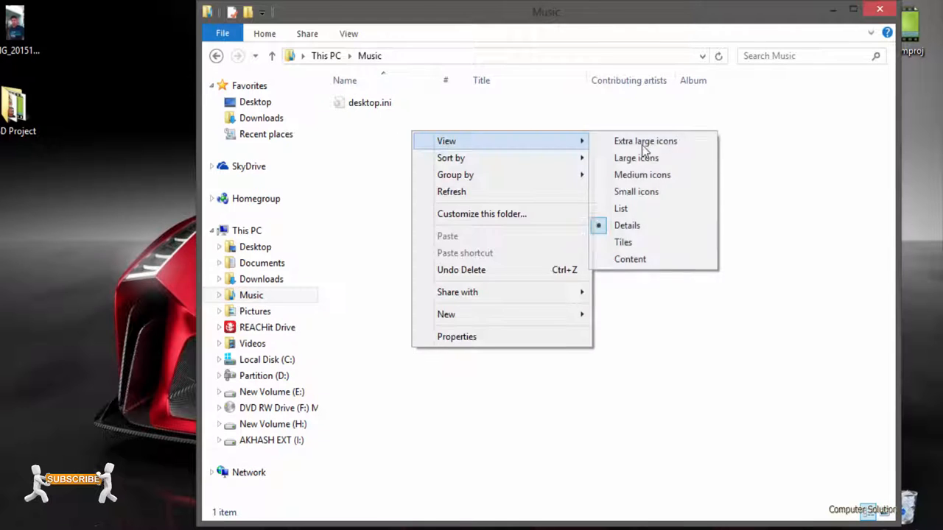
click(645, 141)
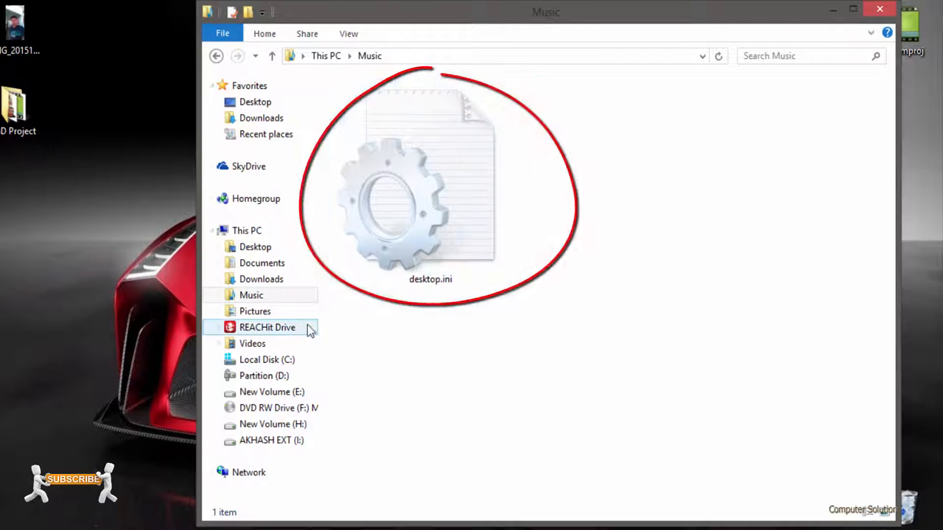
click(252, 311)
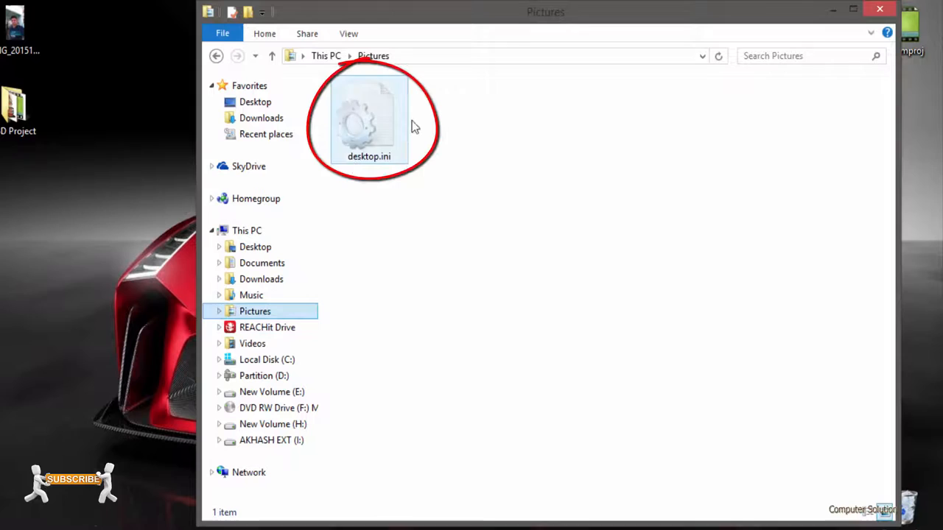
click(261, 118)
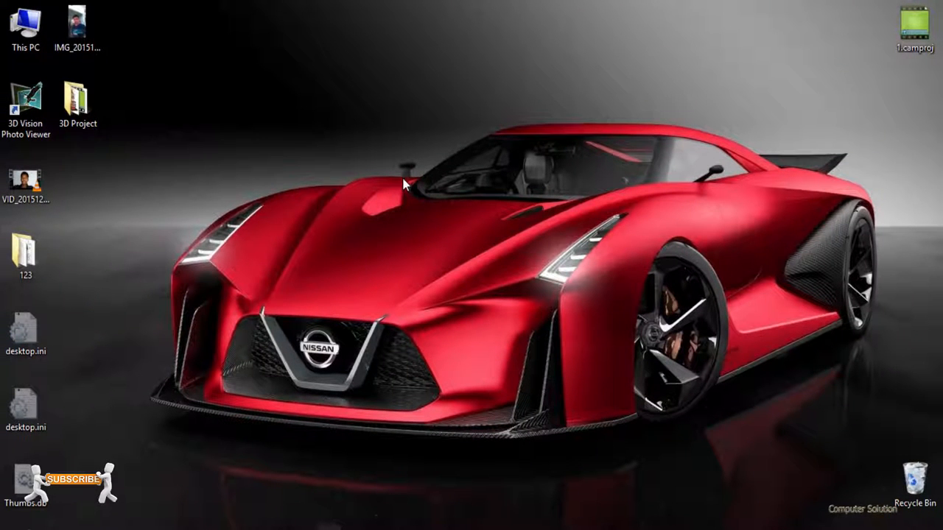
mouse_move(382, 192)
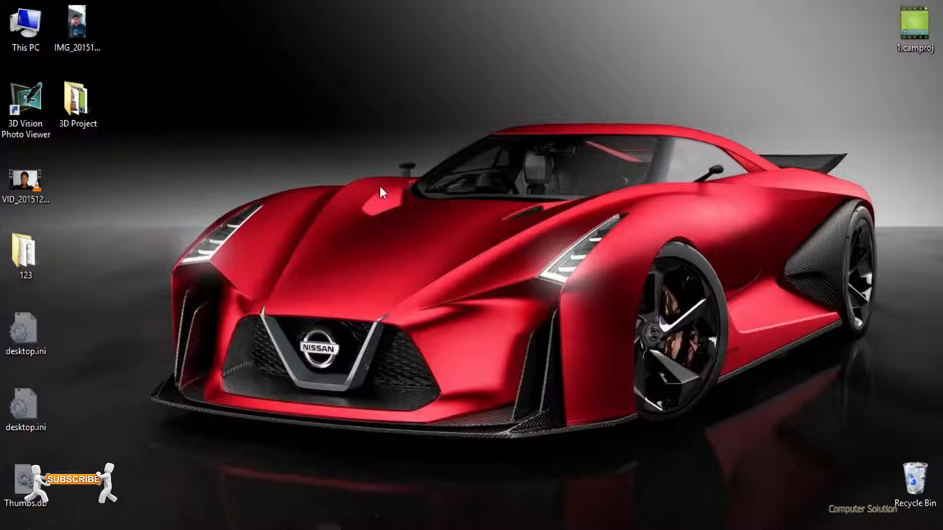
mouse_move(184, 223)
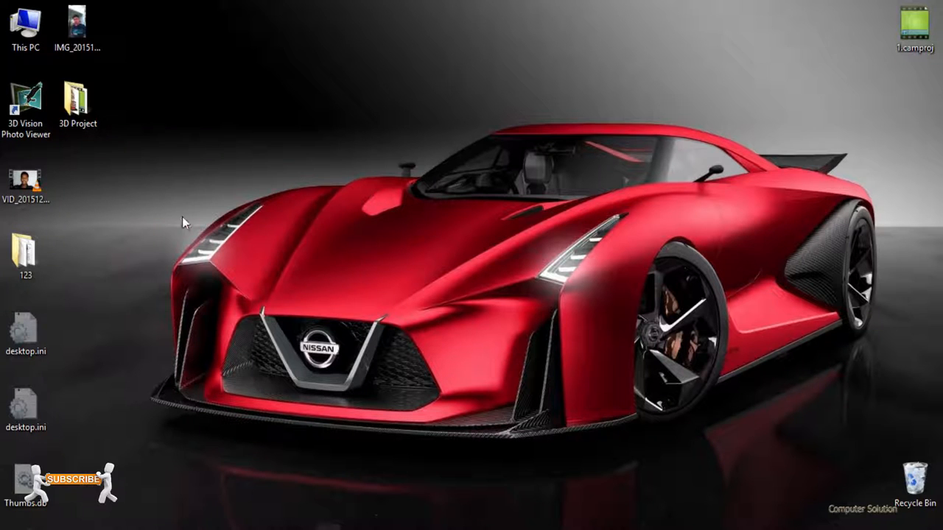
mouse_move(718, 149)
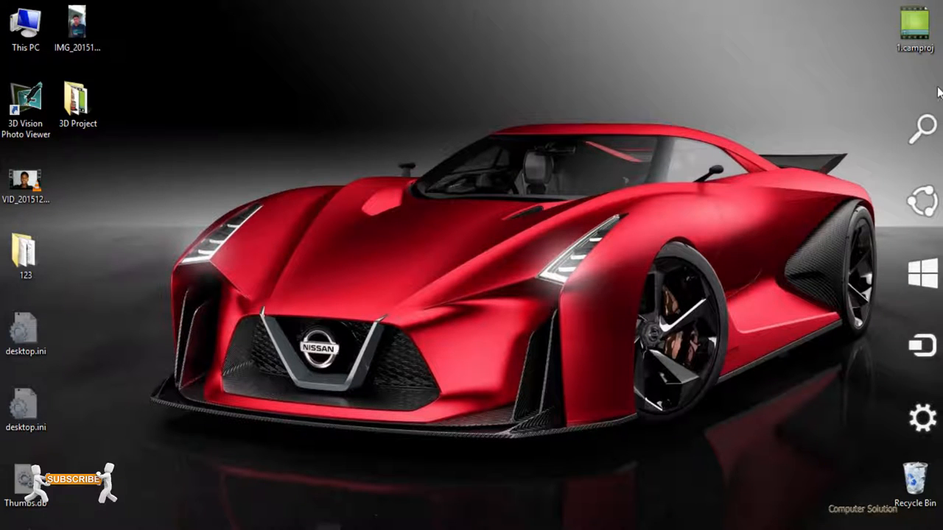
Search 'Folder options' in the Search charm and open the Folder Options result
click(921, 127)
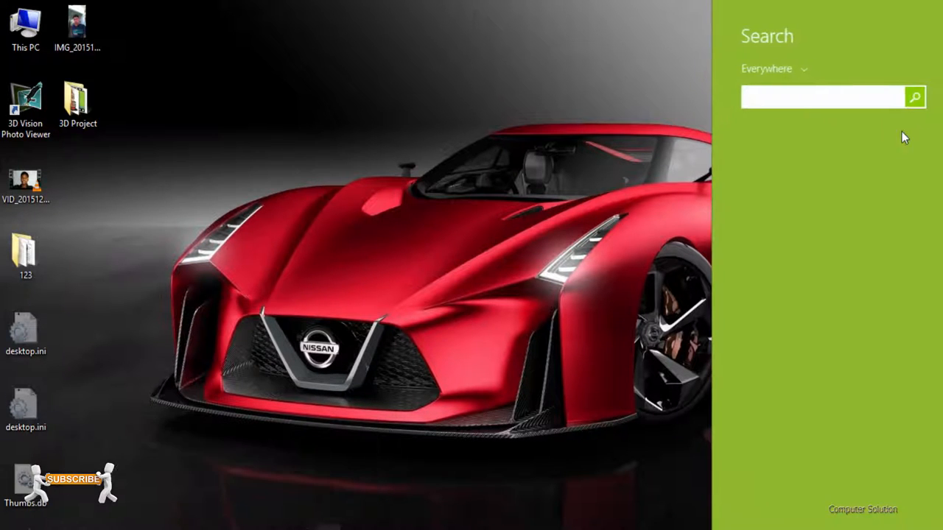
click(821, 97)
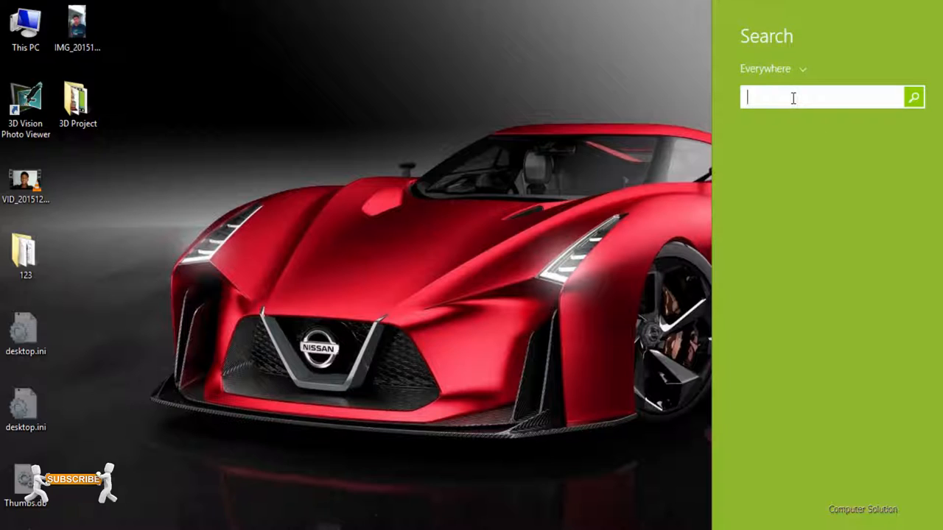
text(Folder o)
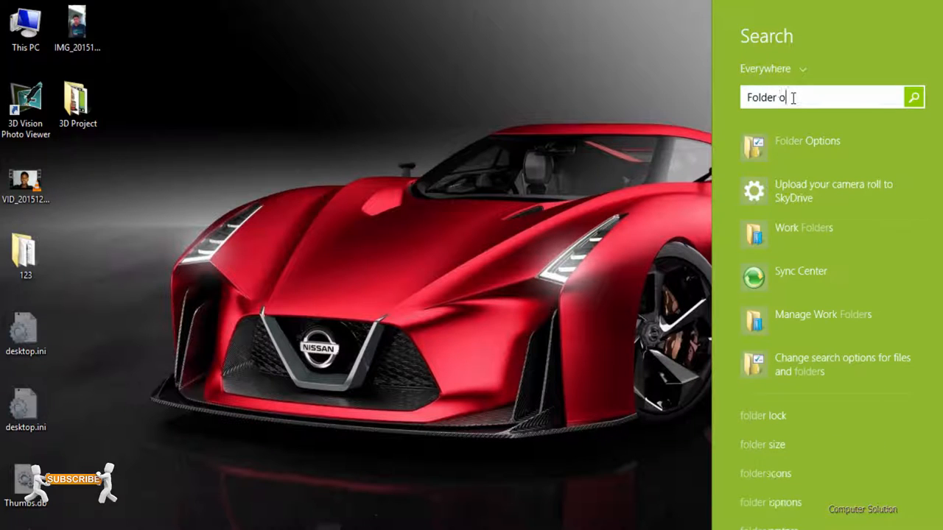
text(ption)
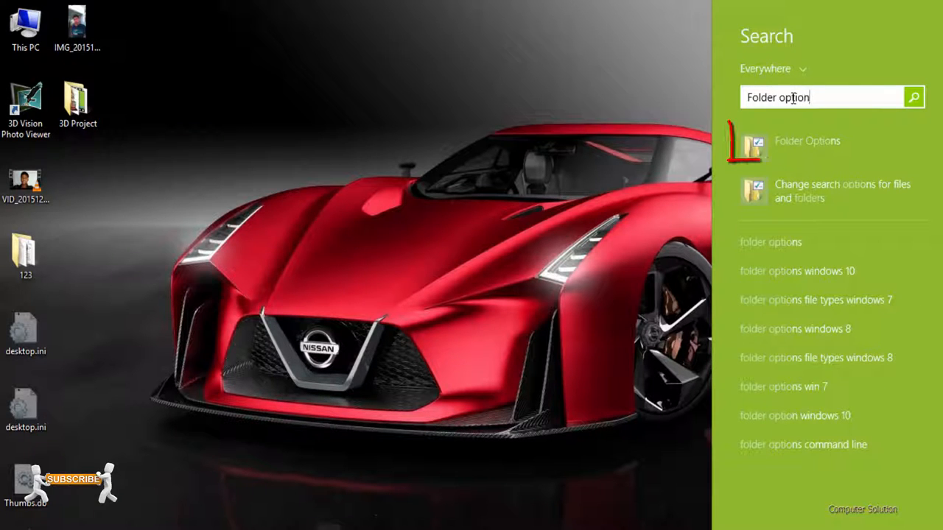
mouse_move(815, 149)
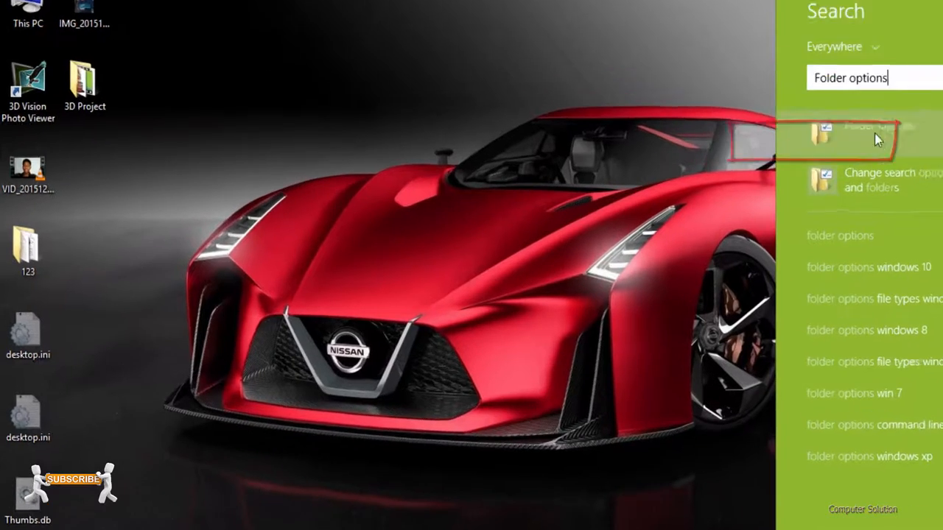
click(877, 138)
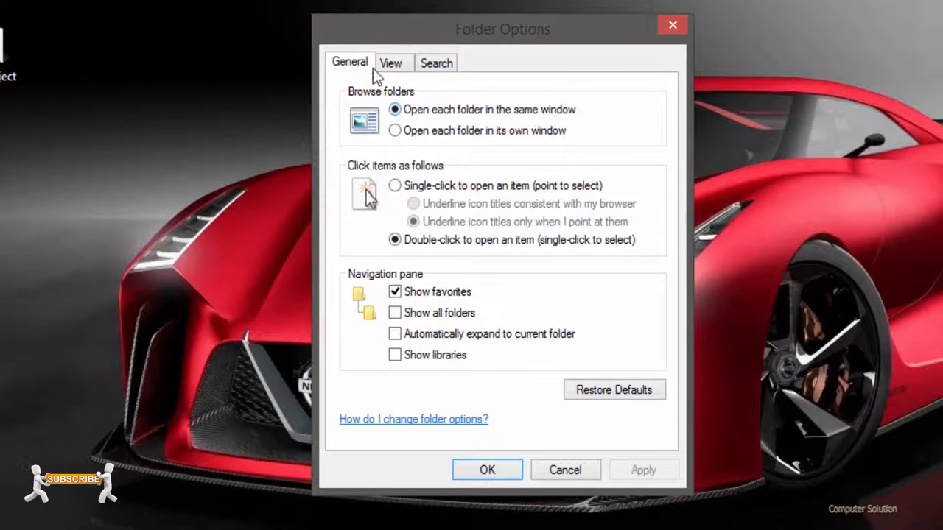
On the View tab, choose 'Don't show hidden files, folders, or drives', apply, and confirm with OK
click(391, 62)
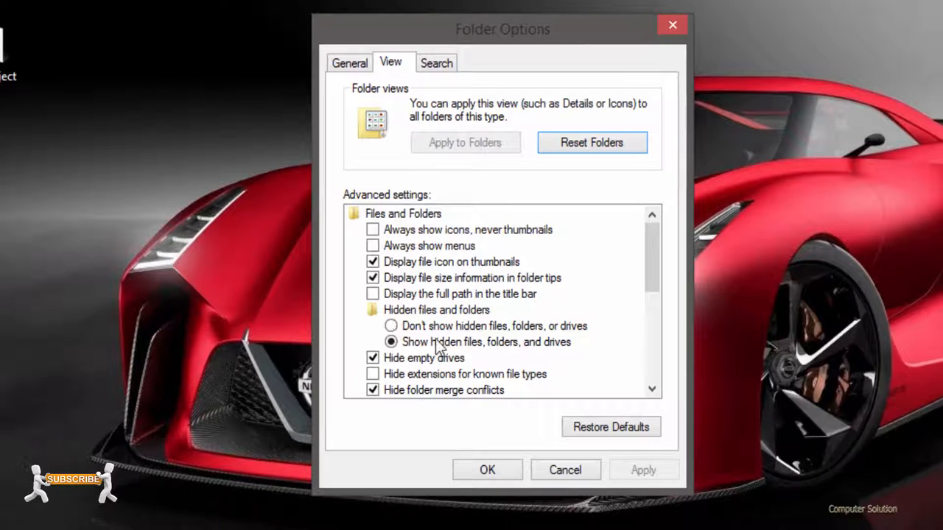
click(391, 325)
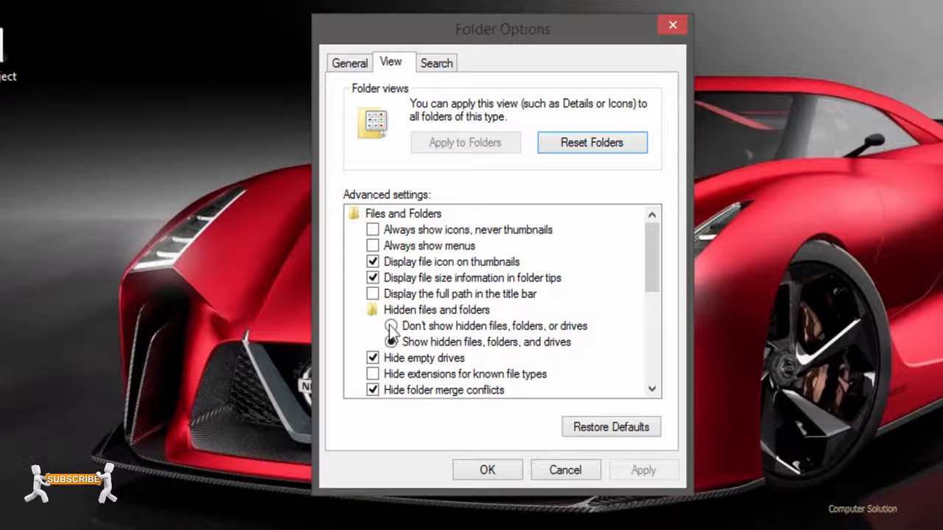
click(391, 325)
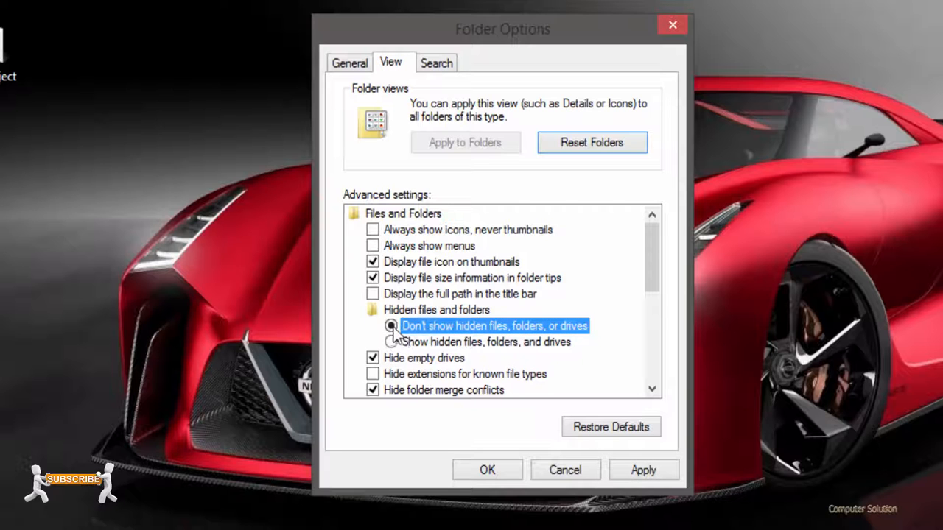
click(391, 326)
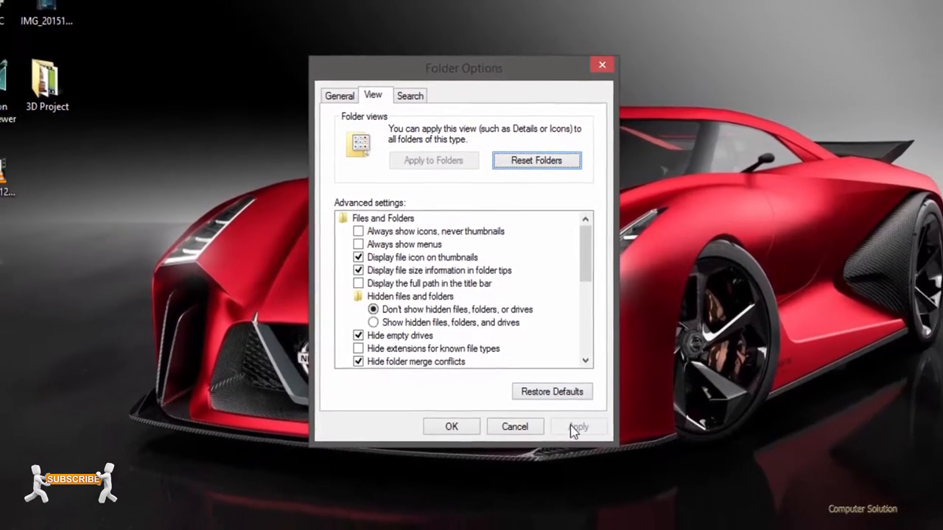
click(450, 427)
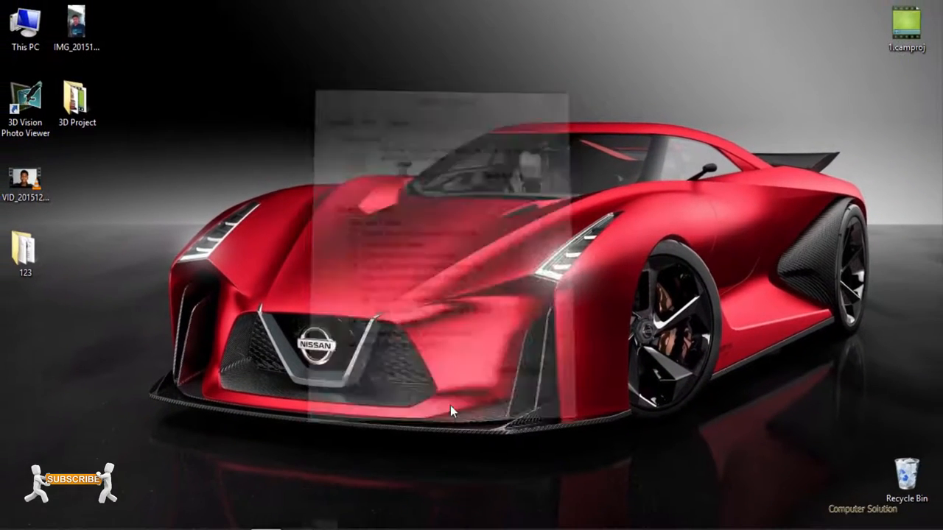
Refresh the desktop from its context menu, then select This PC
right_click(452, 411)
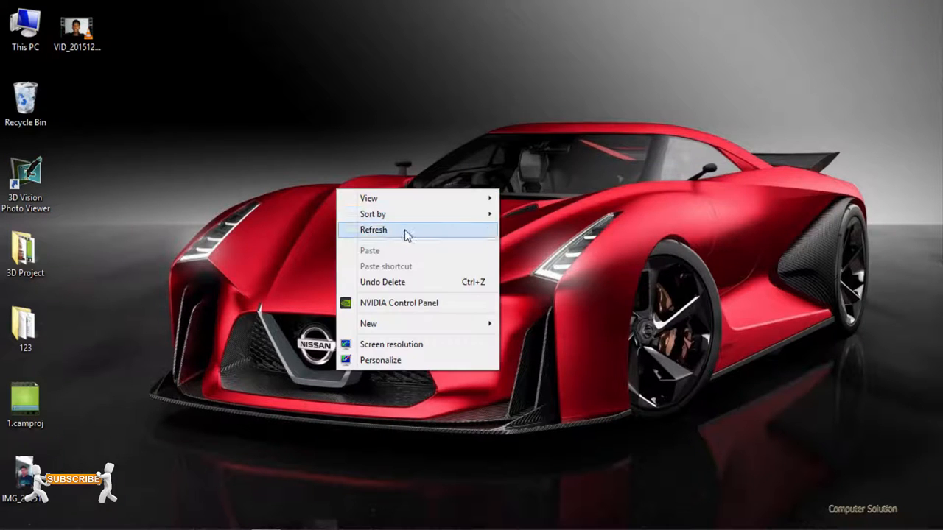
click(25, 254)
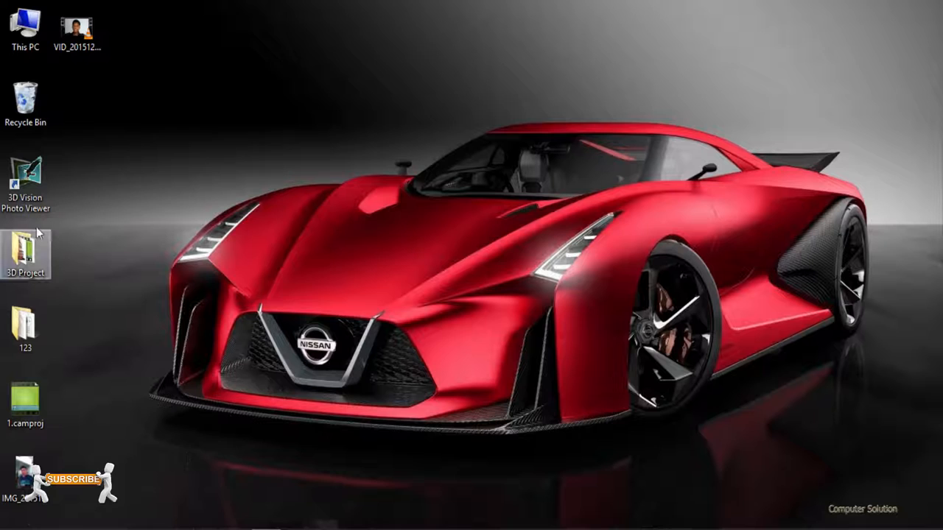
click(26, 27)
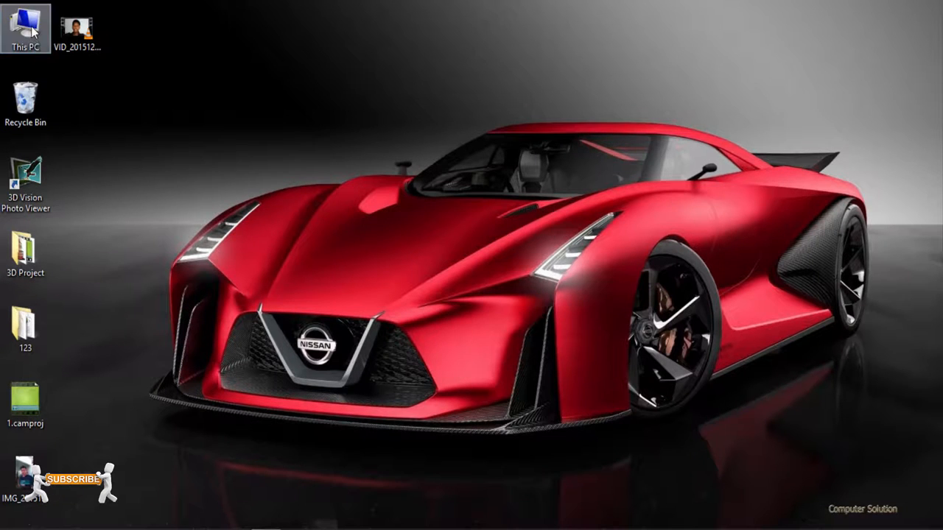
Open This PC, view Documents, Downloads, Pictures and Music, then close the window
double_click(25, 25)
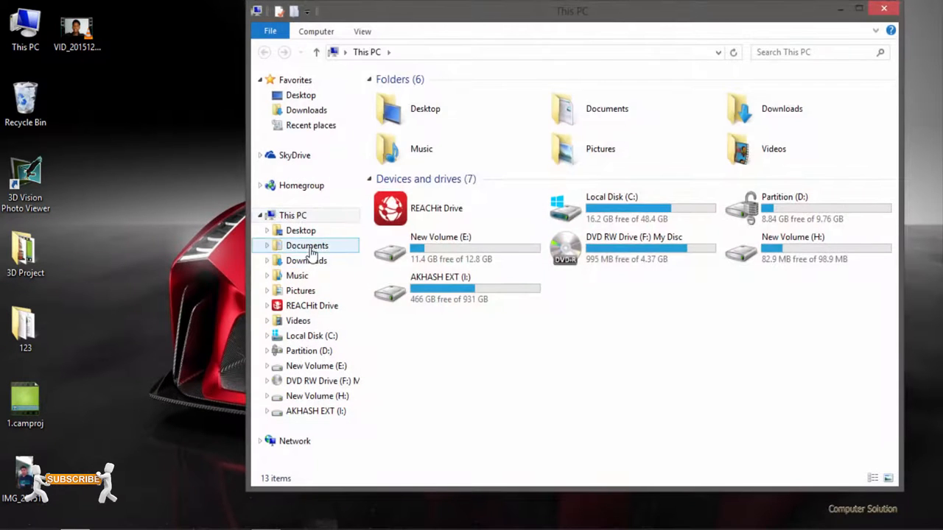
double_click(307, 245)
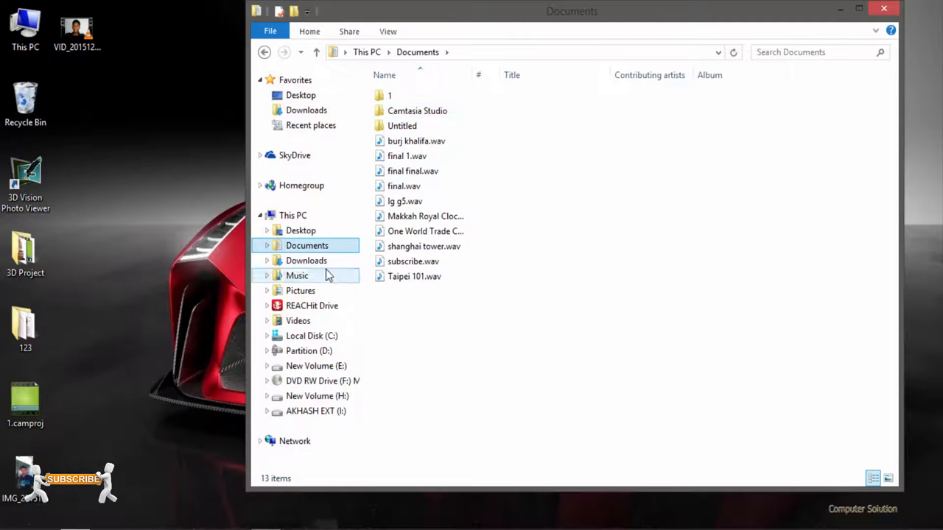
click(306, 260)
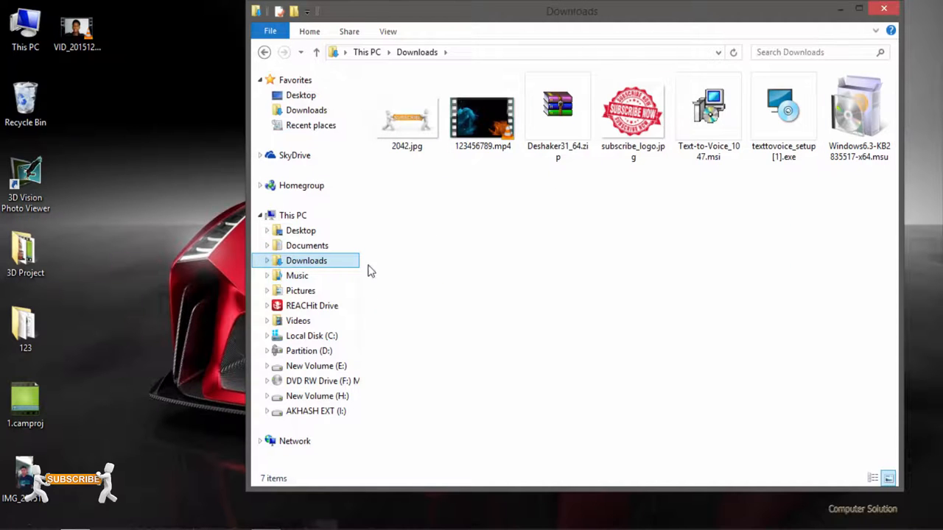
click(300, 290)
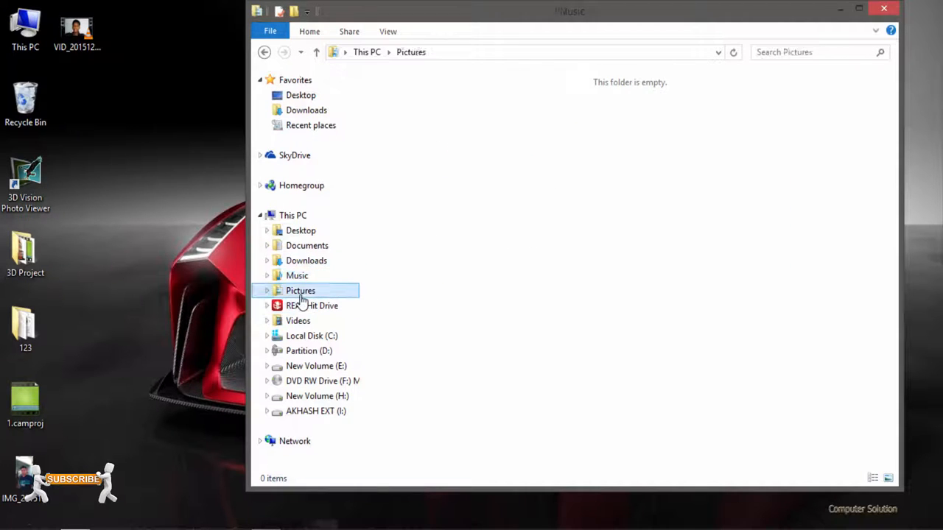
click(297, 274)
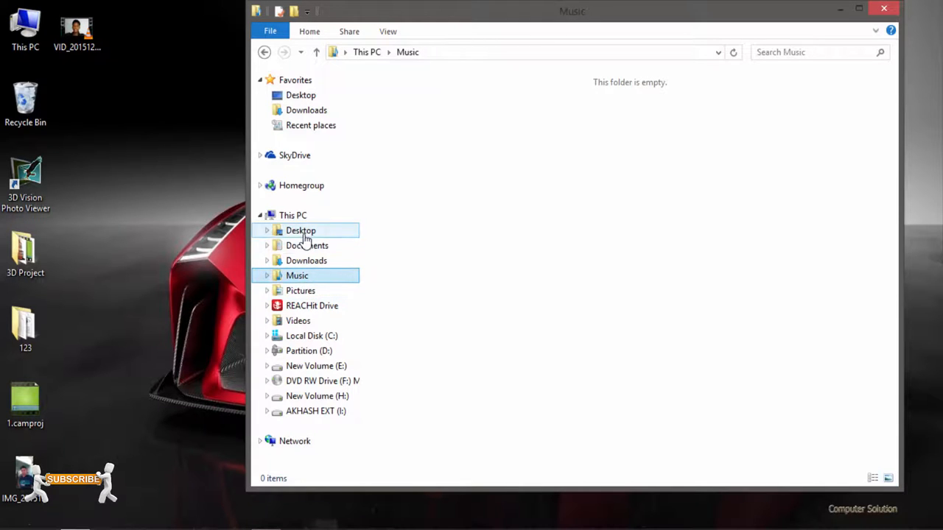
click(883, 8)
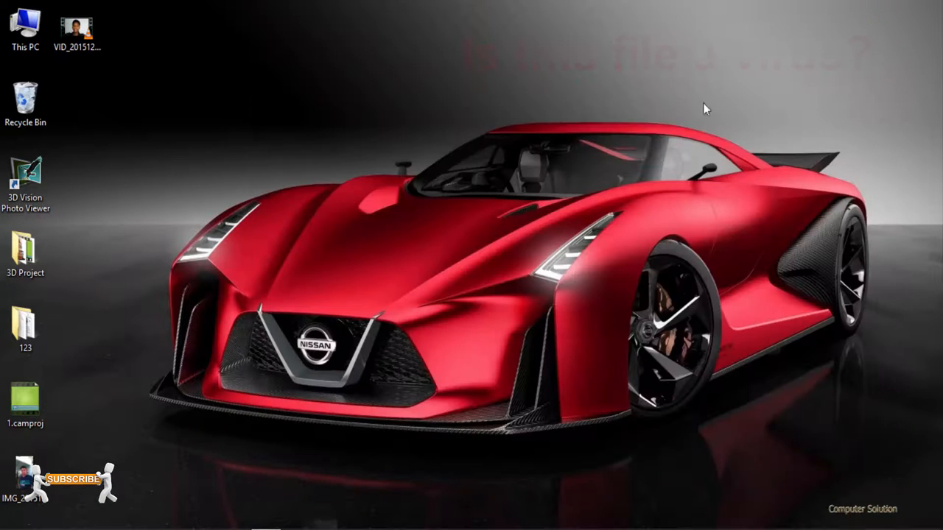